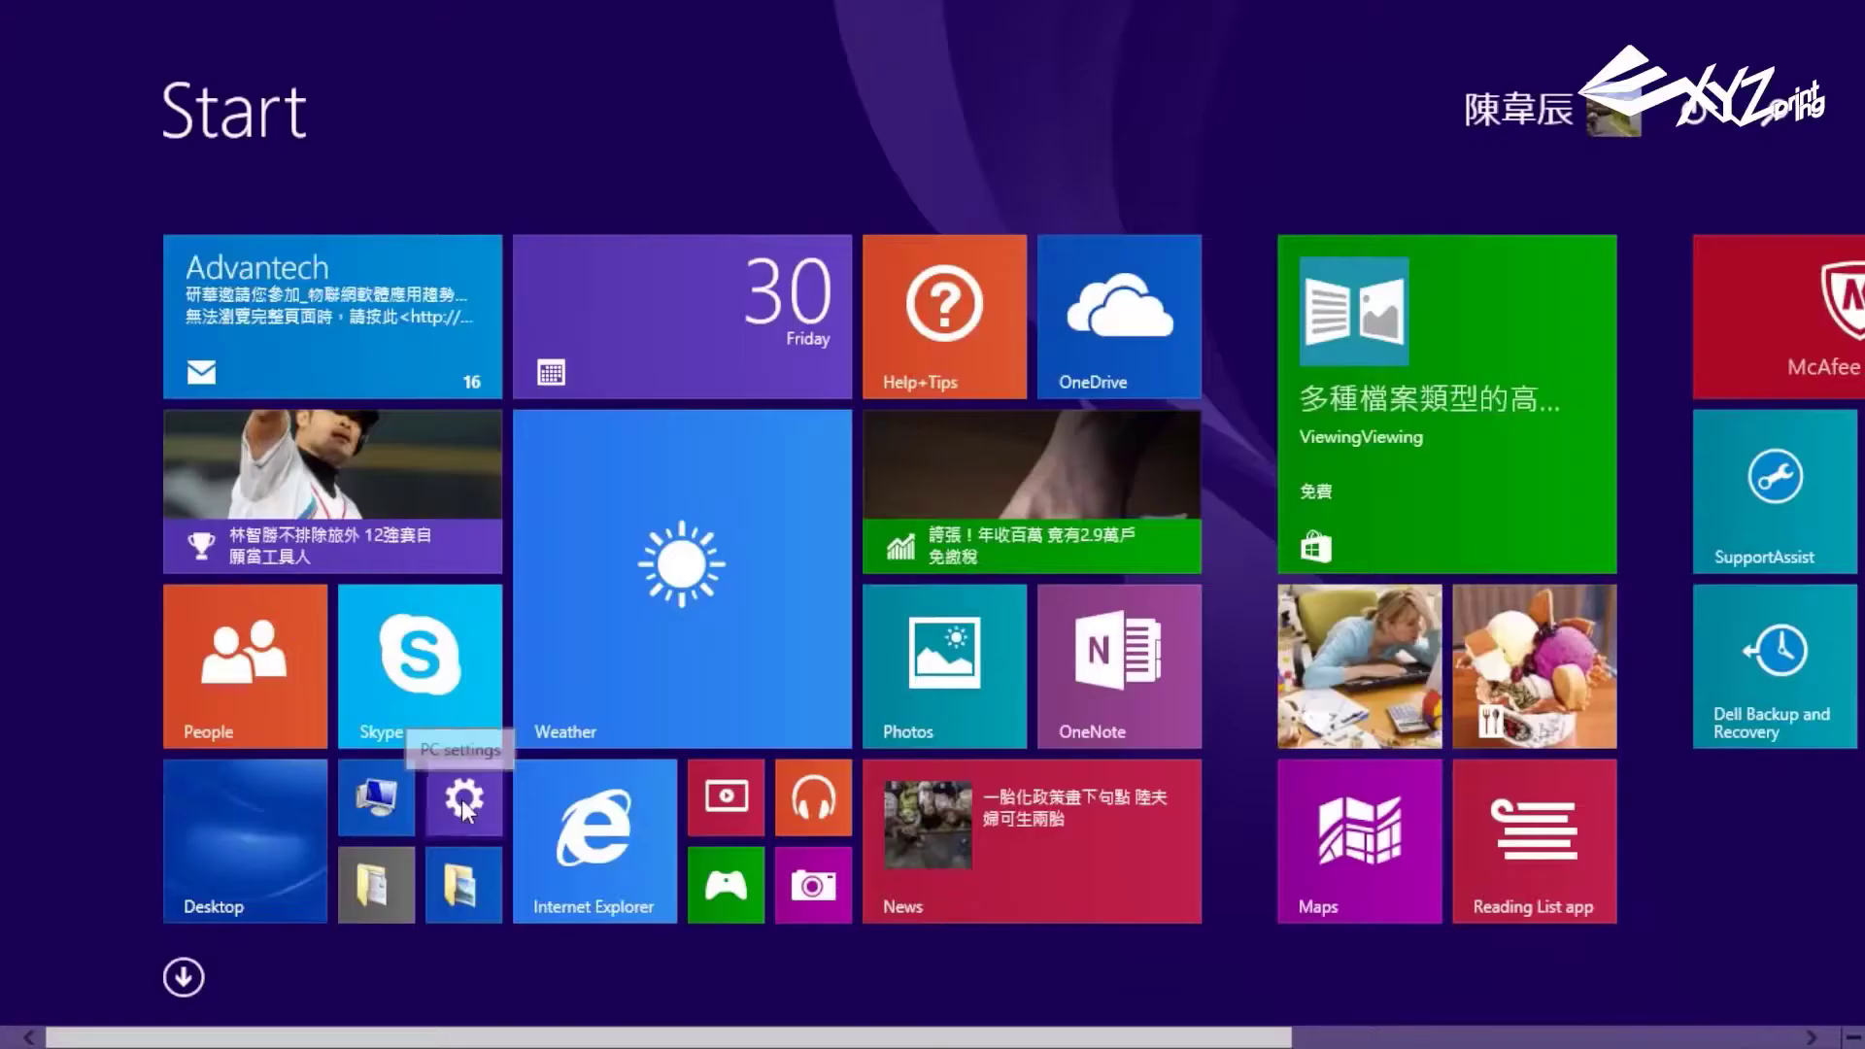
# - Go into PC settings from the Start screen to reach the PC info page
pyautogui.click(462, 797)
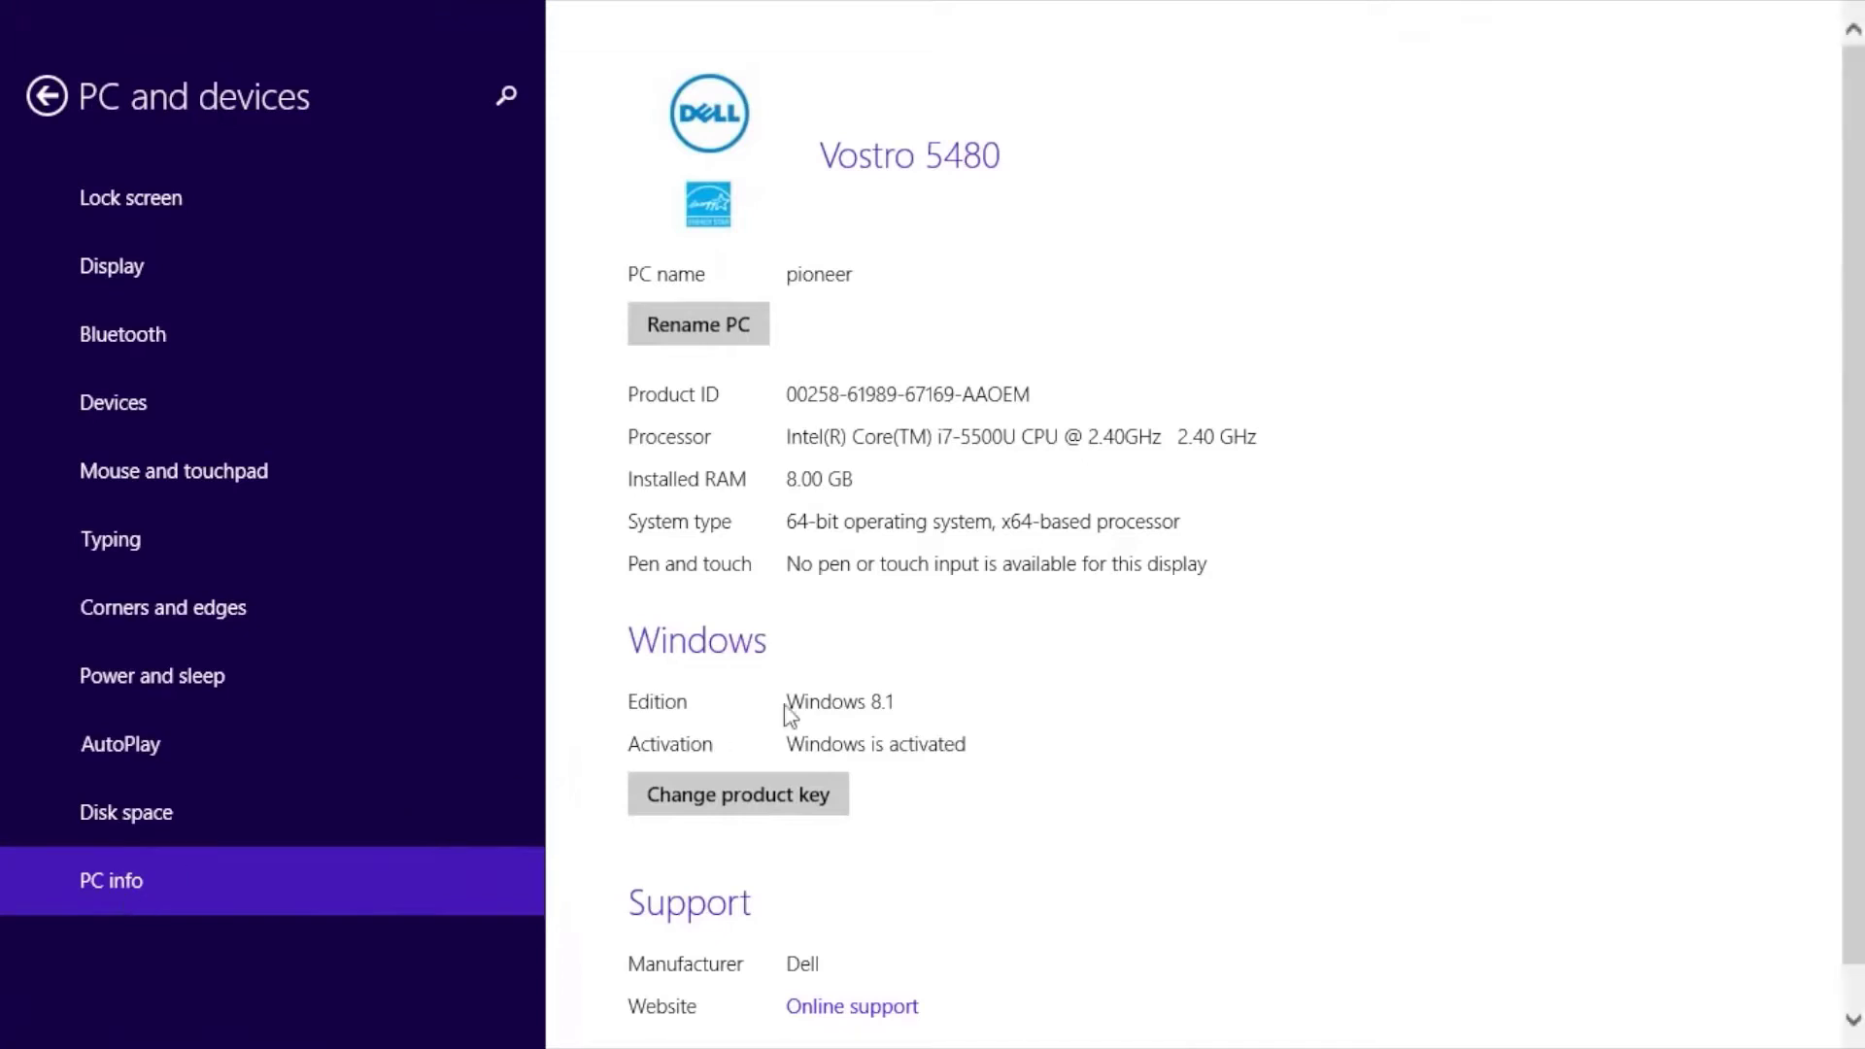
pyautogui.moveTo(814, 458)
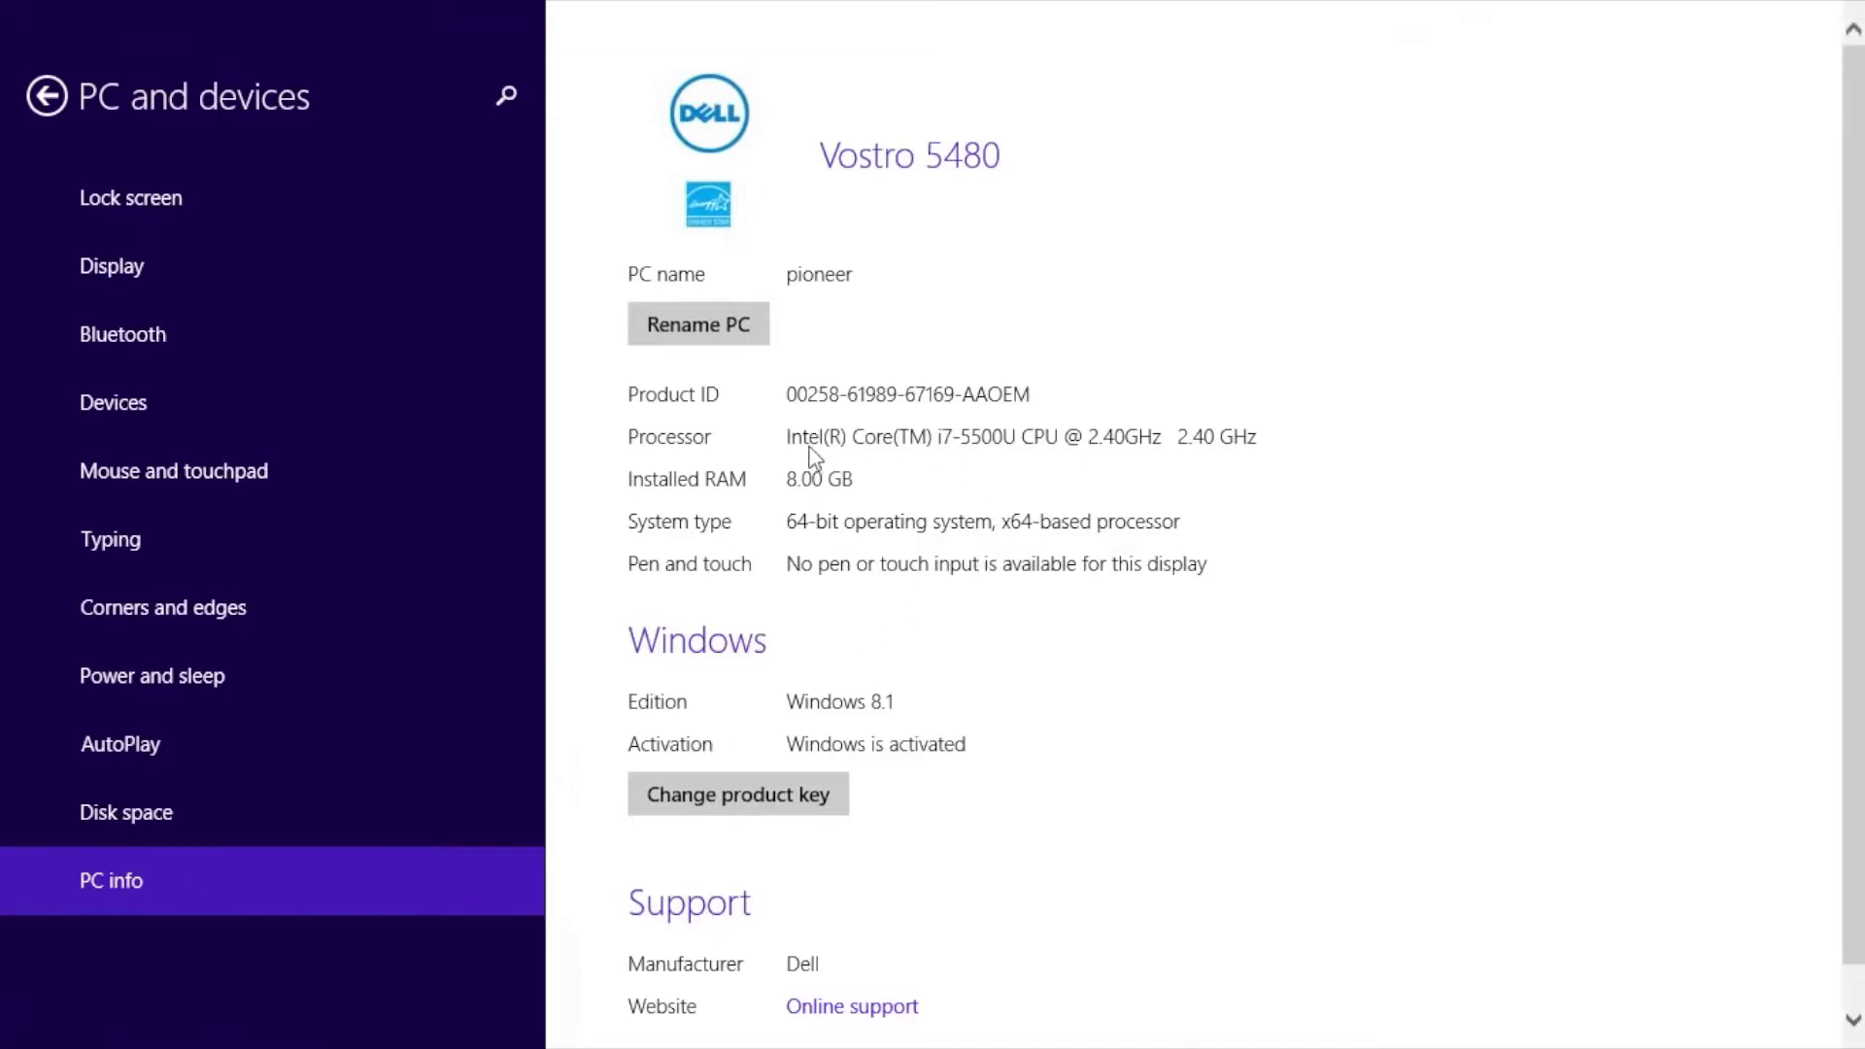
pyautogui.moveTo(1008, 462)
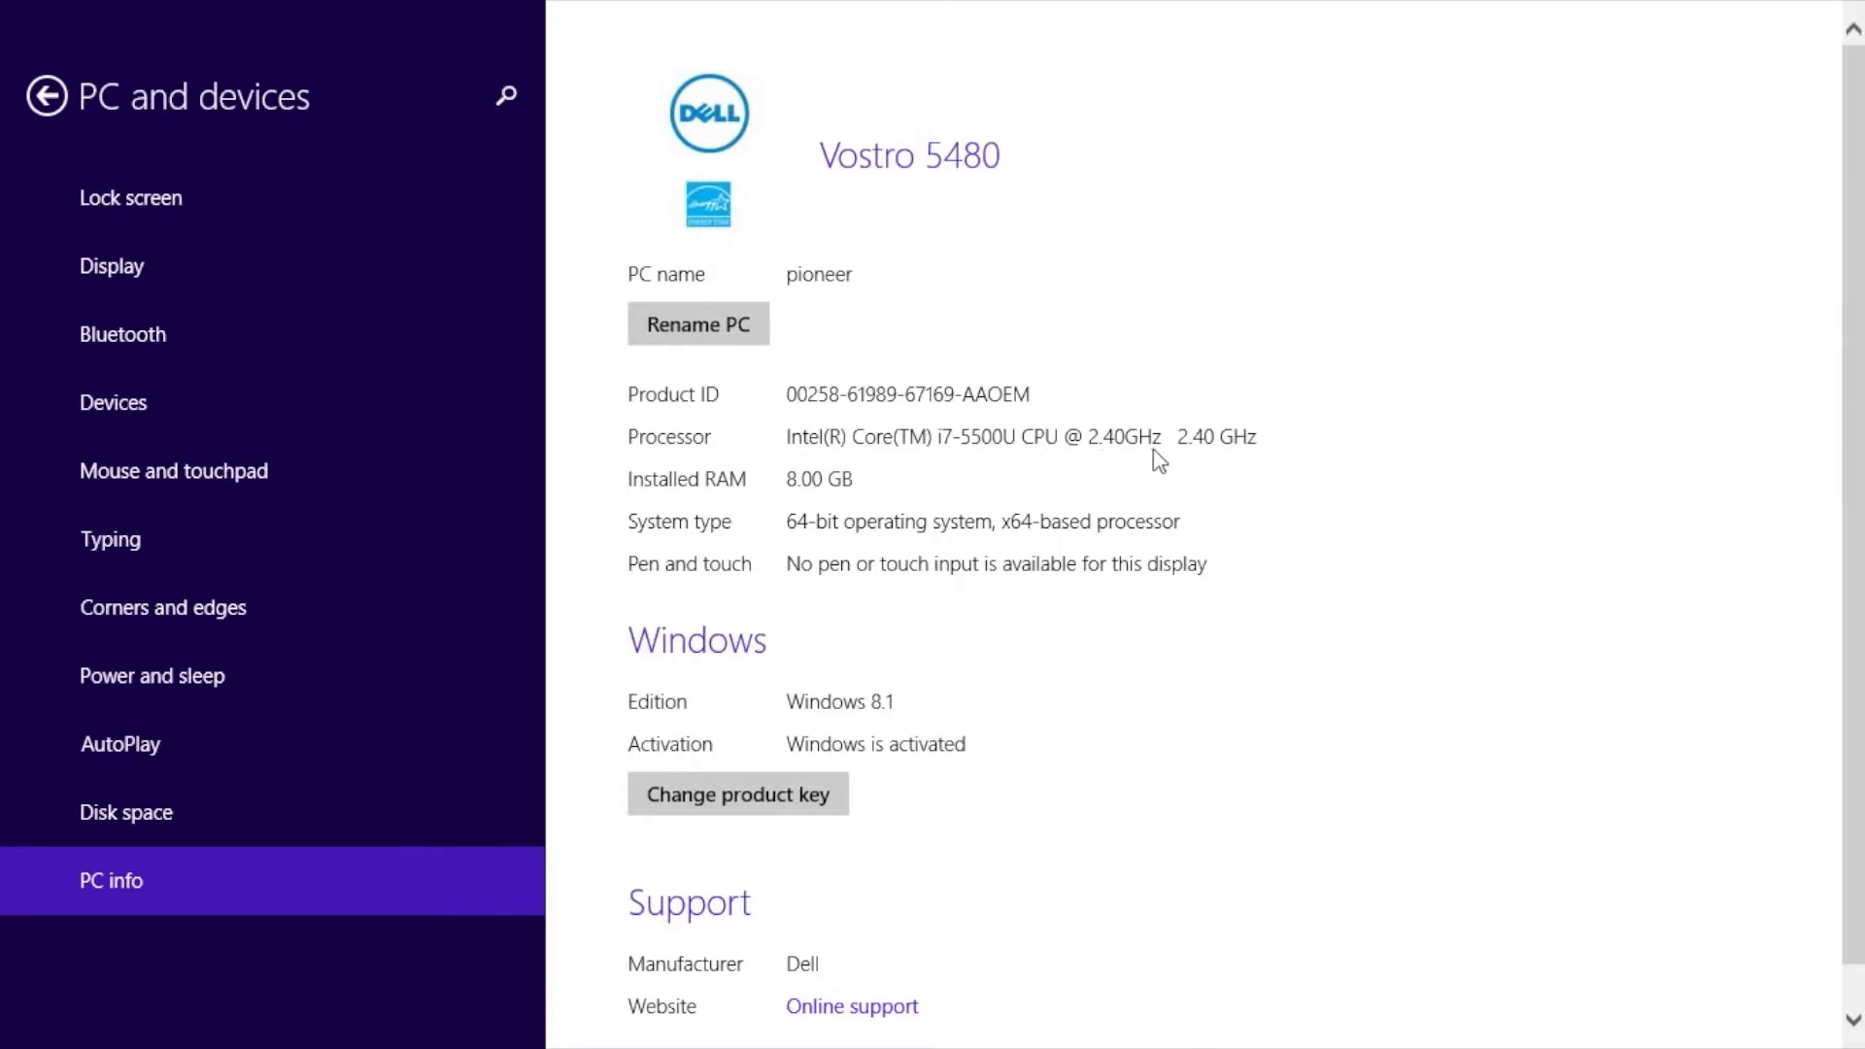
pyautogui.moveTo(824, 660)
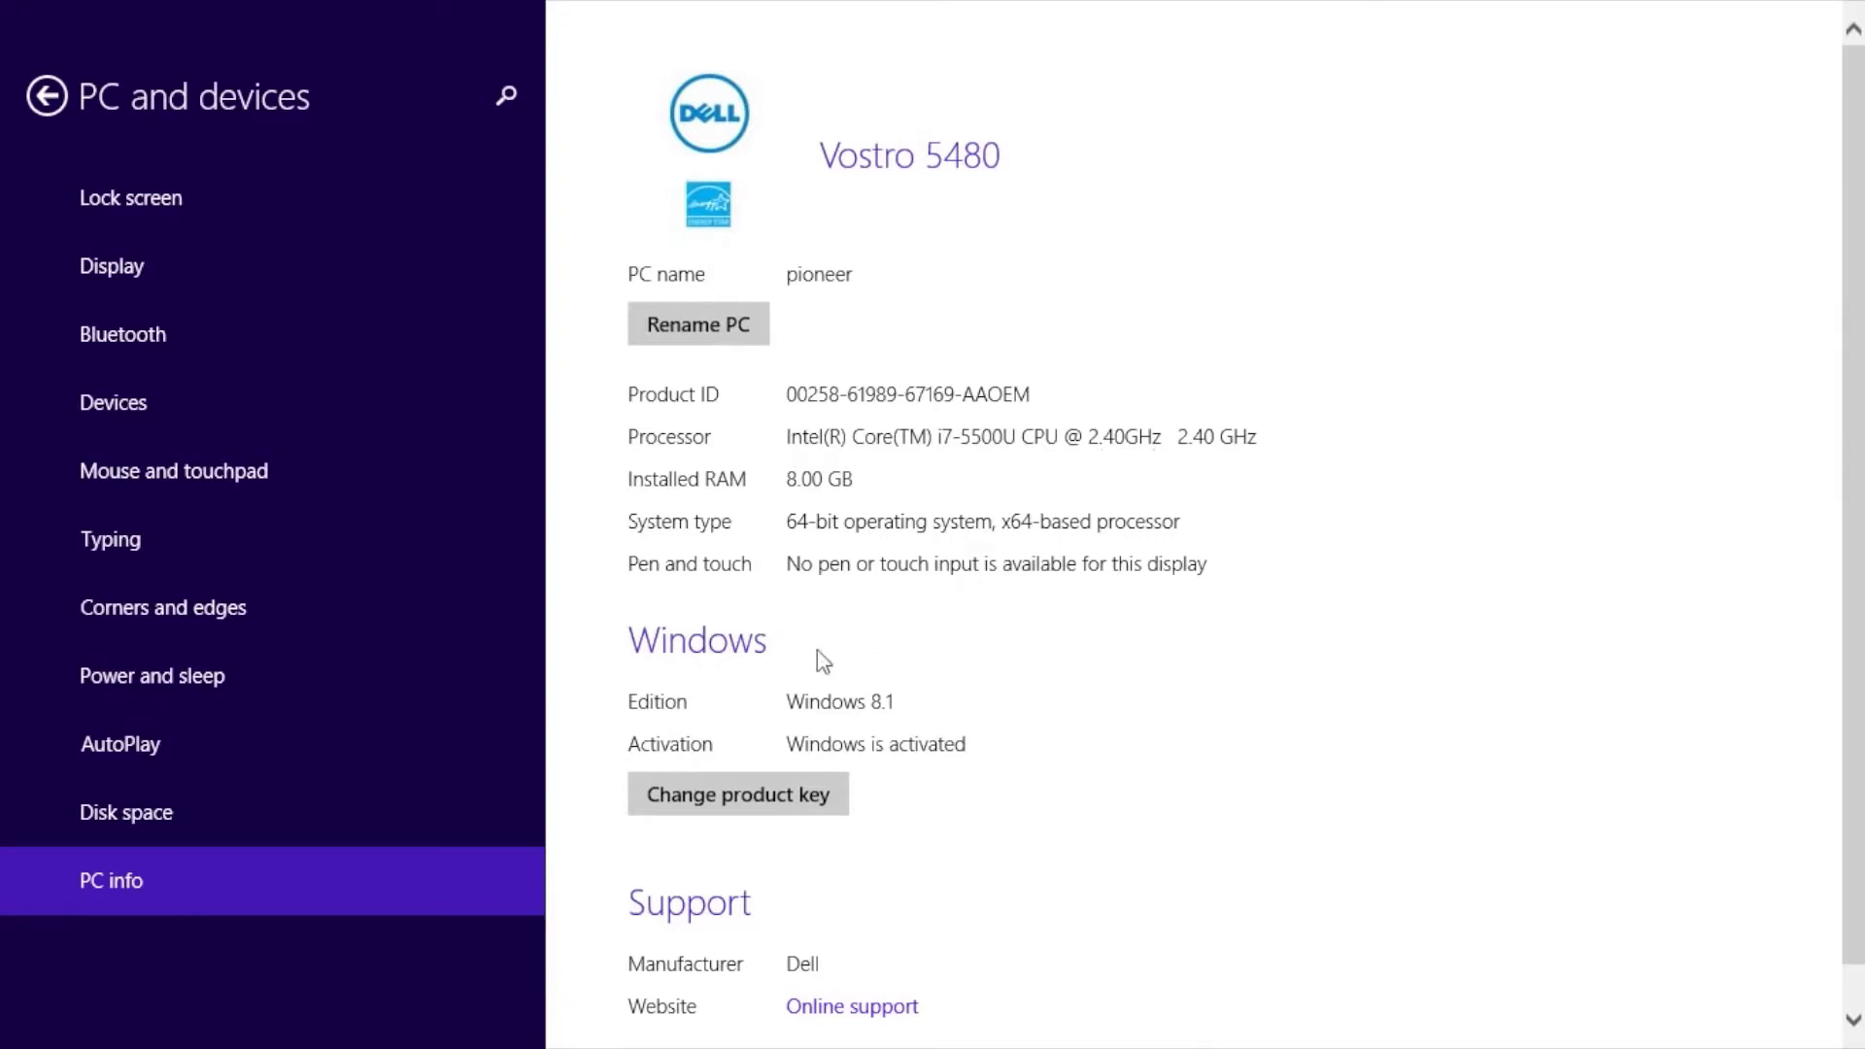
pyautogui.moveTo(905, 722)
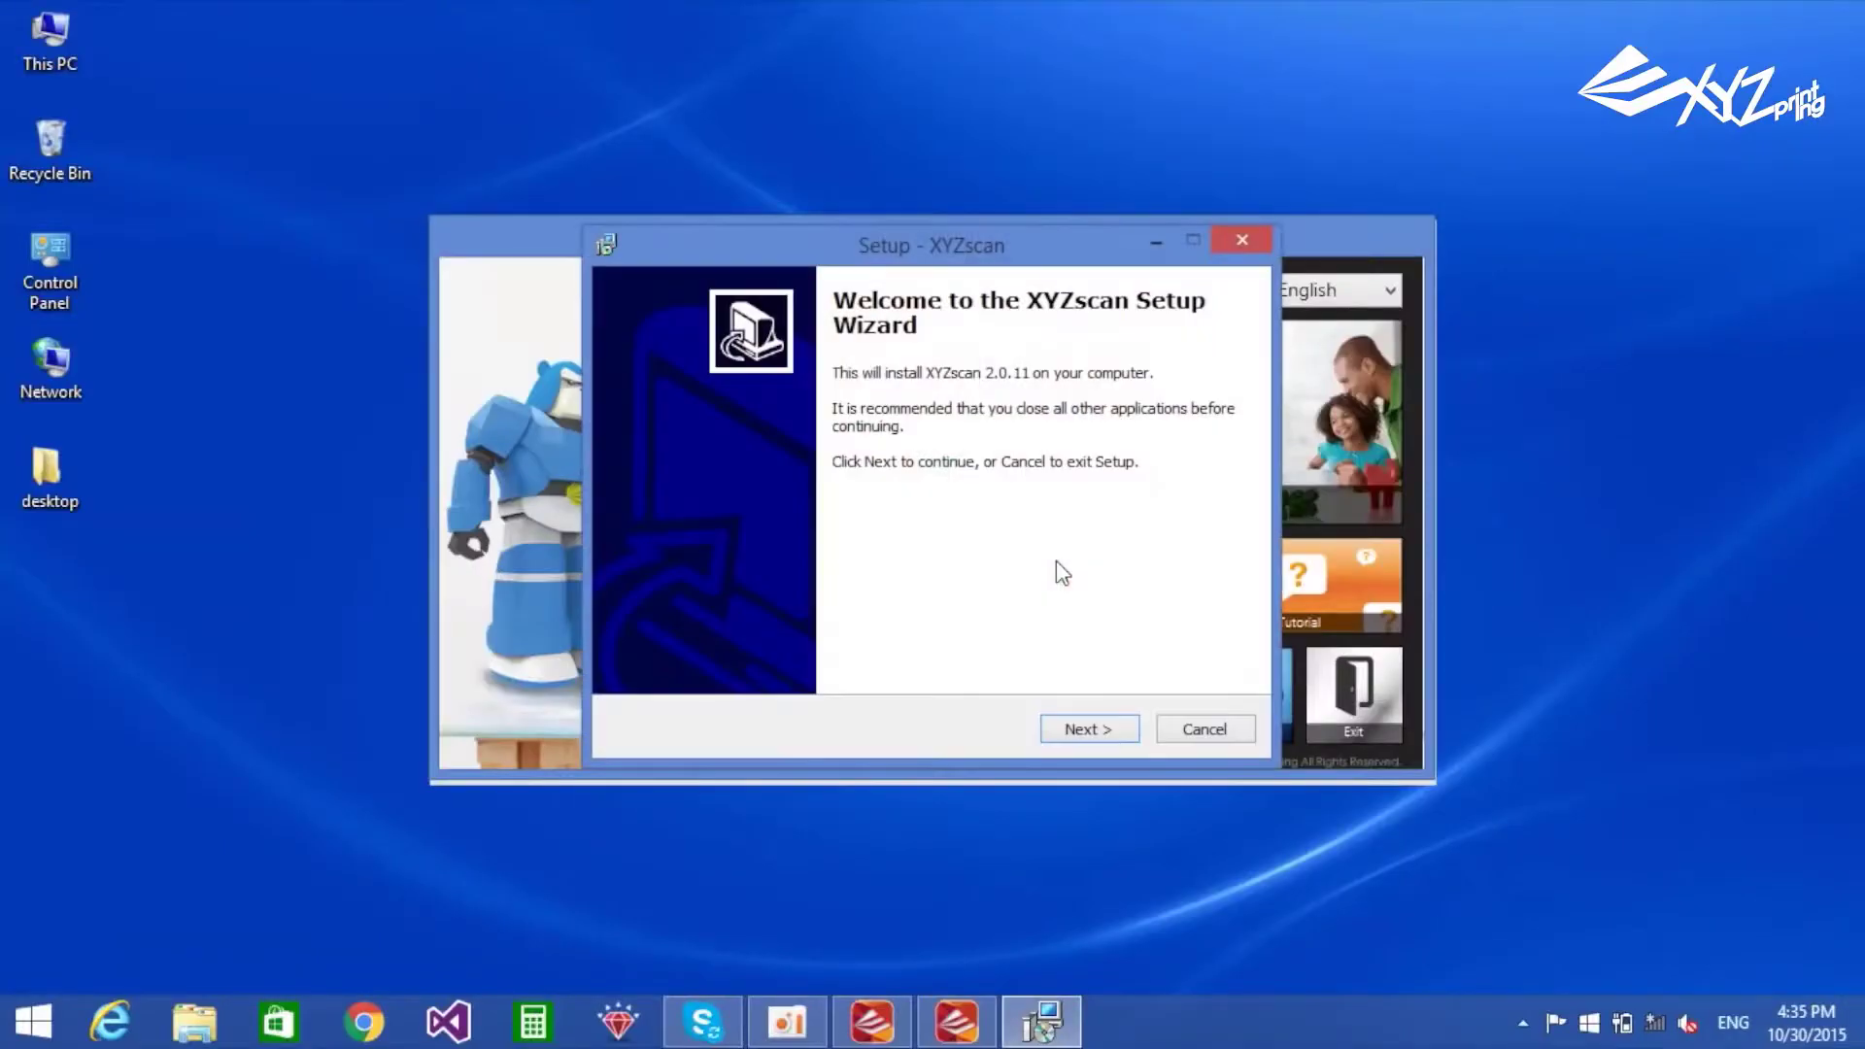
# - Accept the license agreement and keep the driver and desktop-icon installation tasks
pyautogui.click(1086, 729)
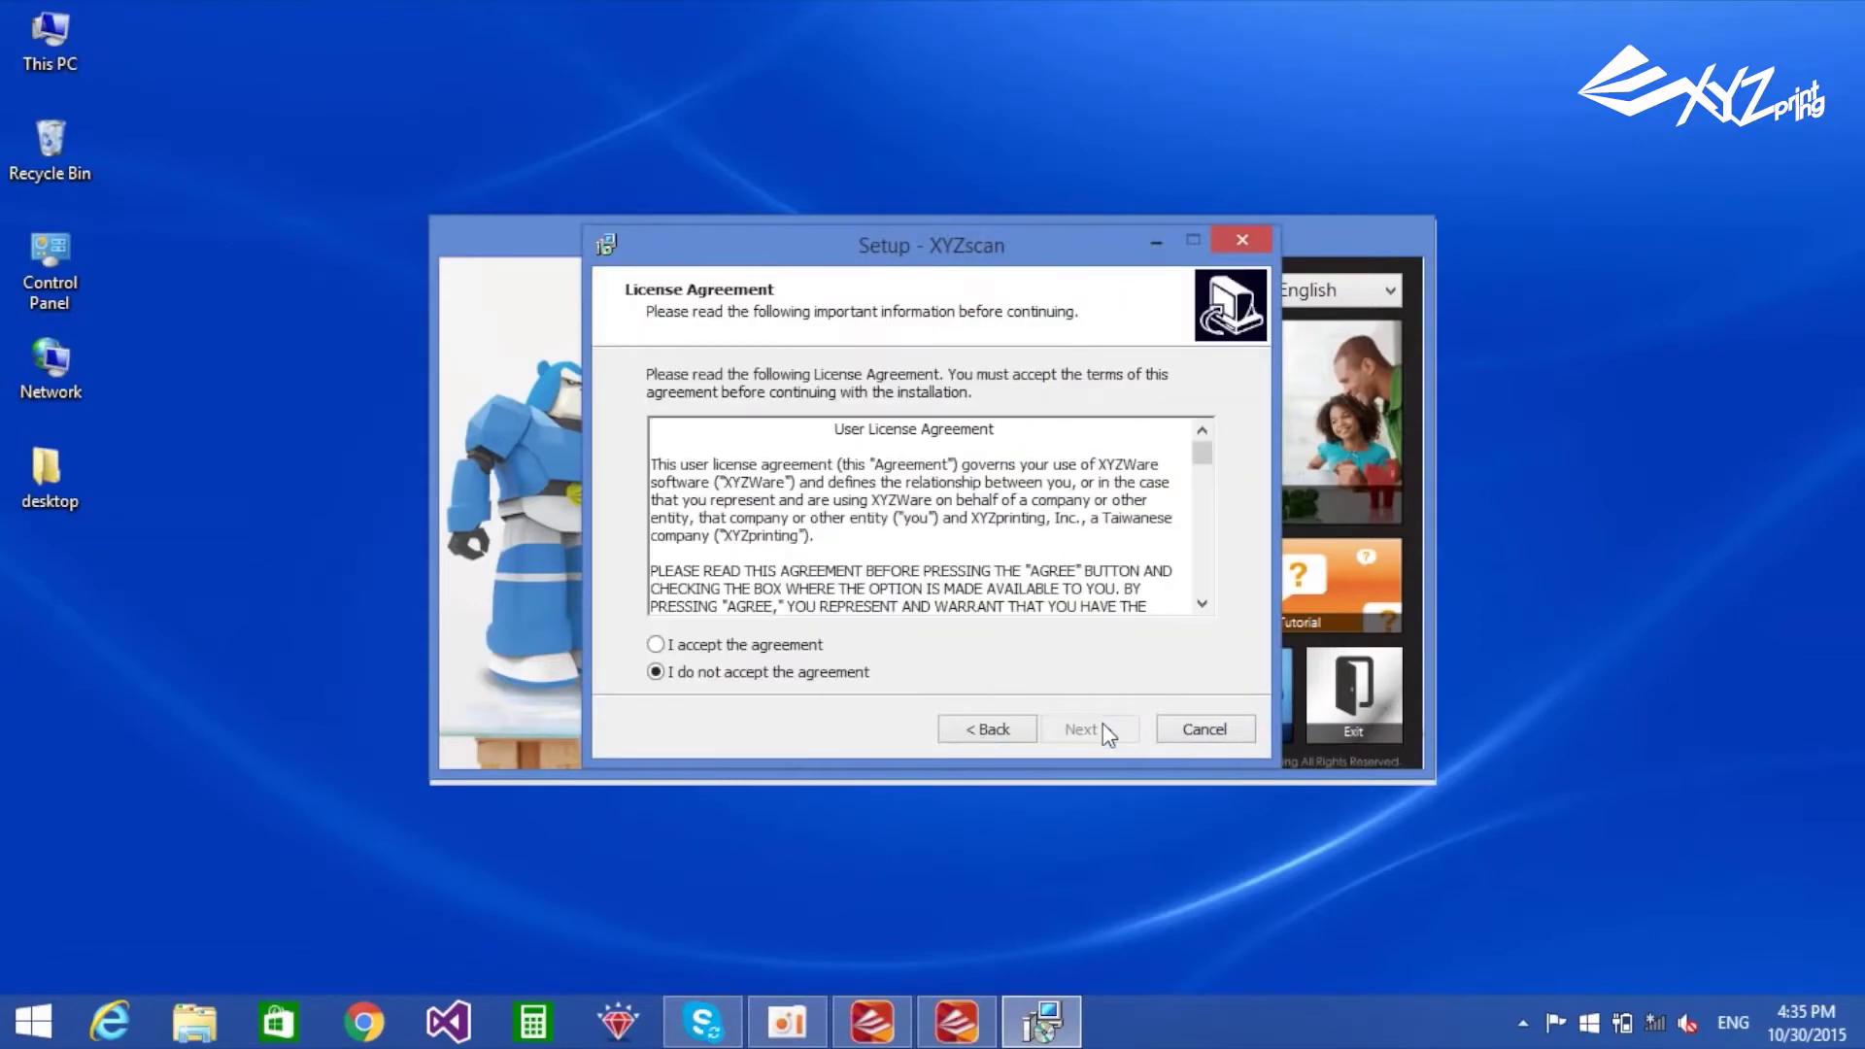
pyautogui.click(654, 643)
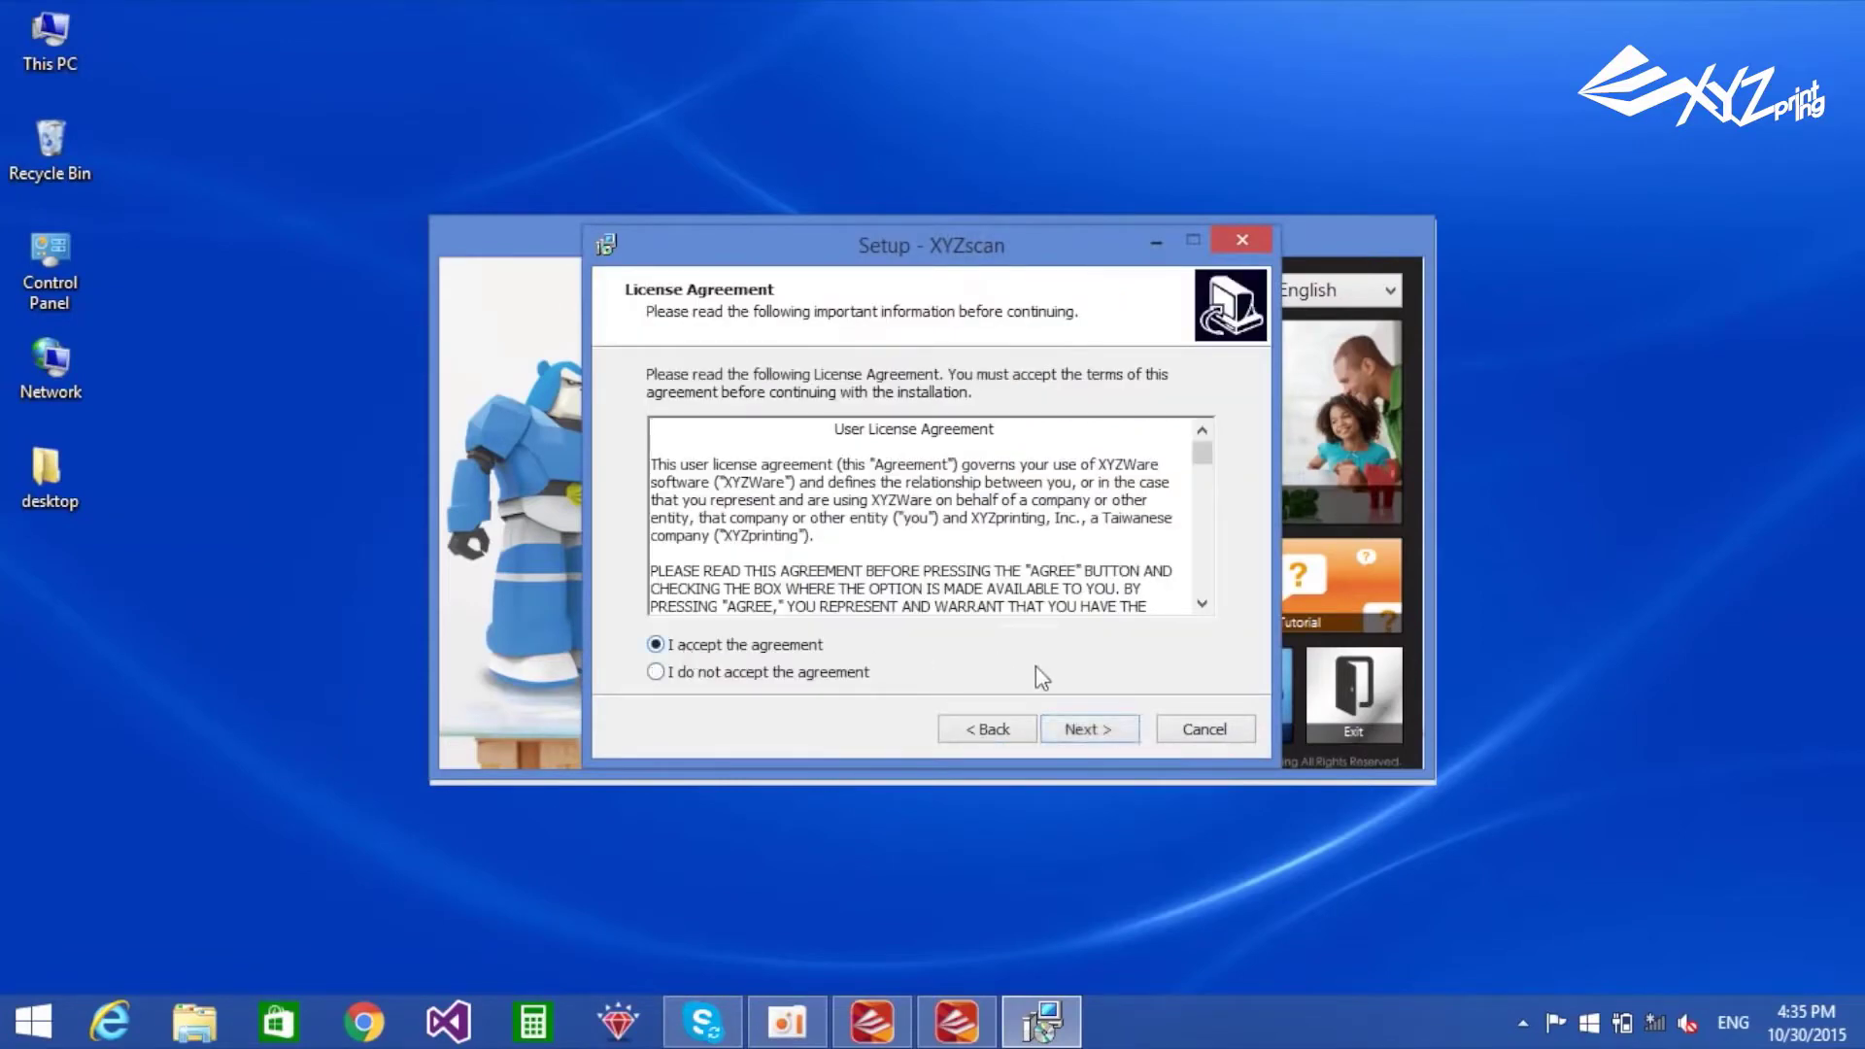
pyautogui.click(1088, 728)
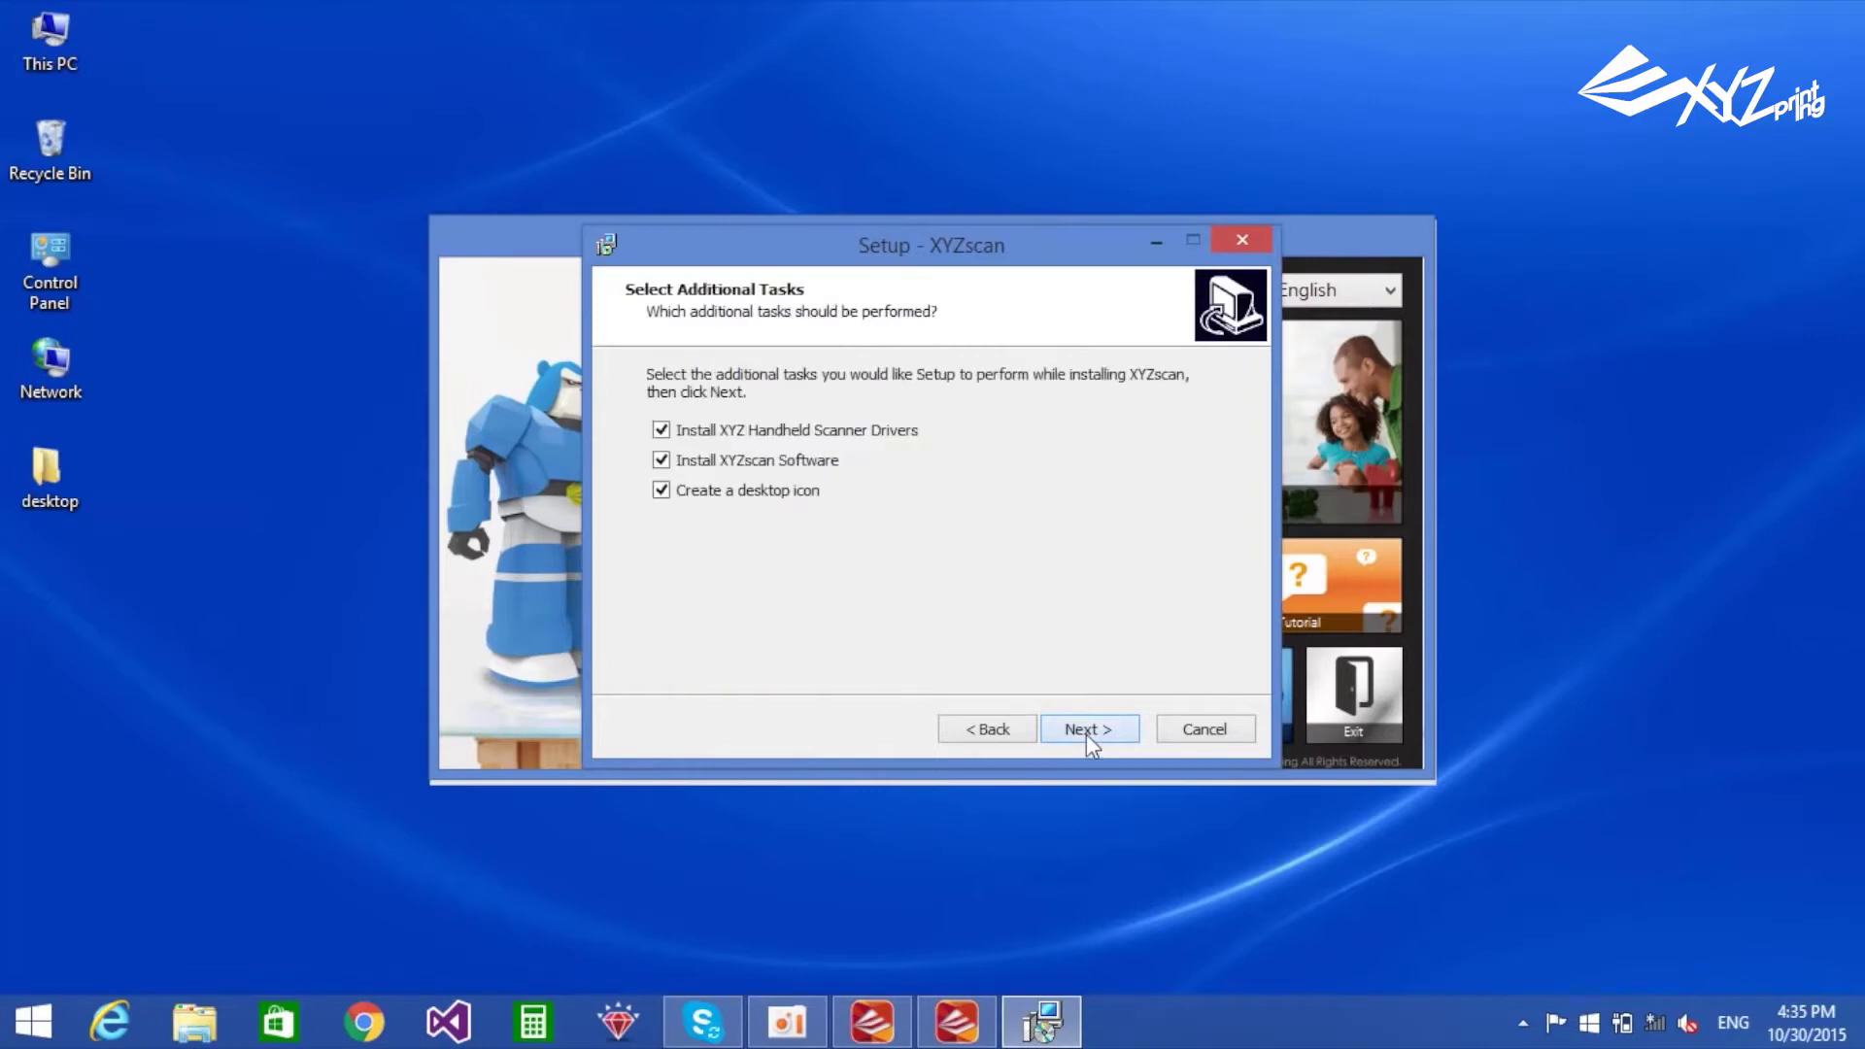
pyautogui.click(1087, 728)
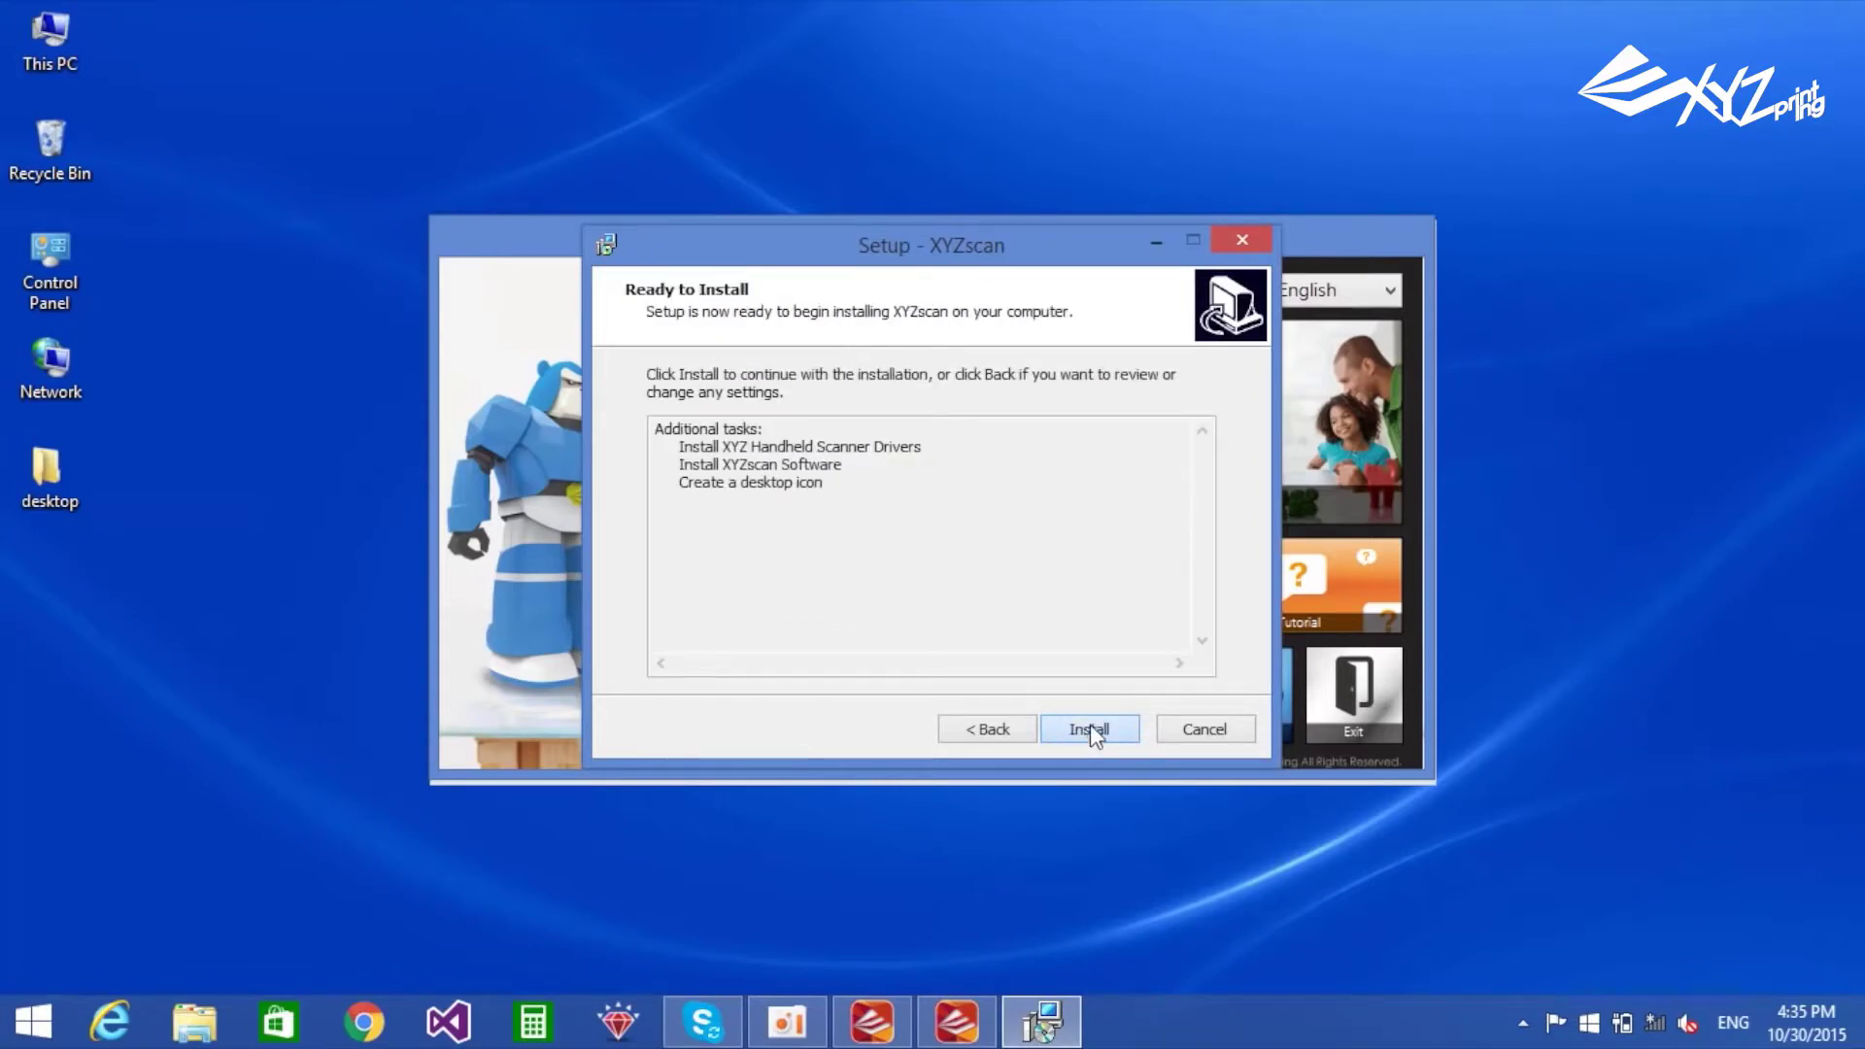
# - Install XYZscan 2.0.11, allowing the XYZ Printing port driver in the Windows Security prompt
pyautogui.click(1088, 729)
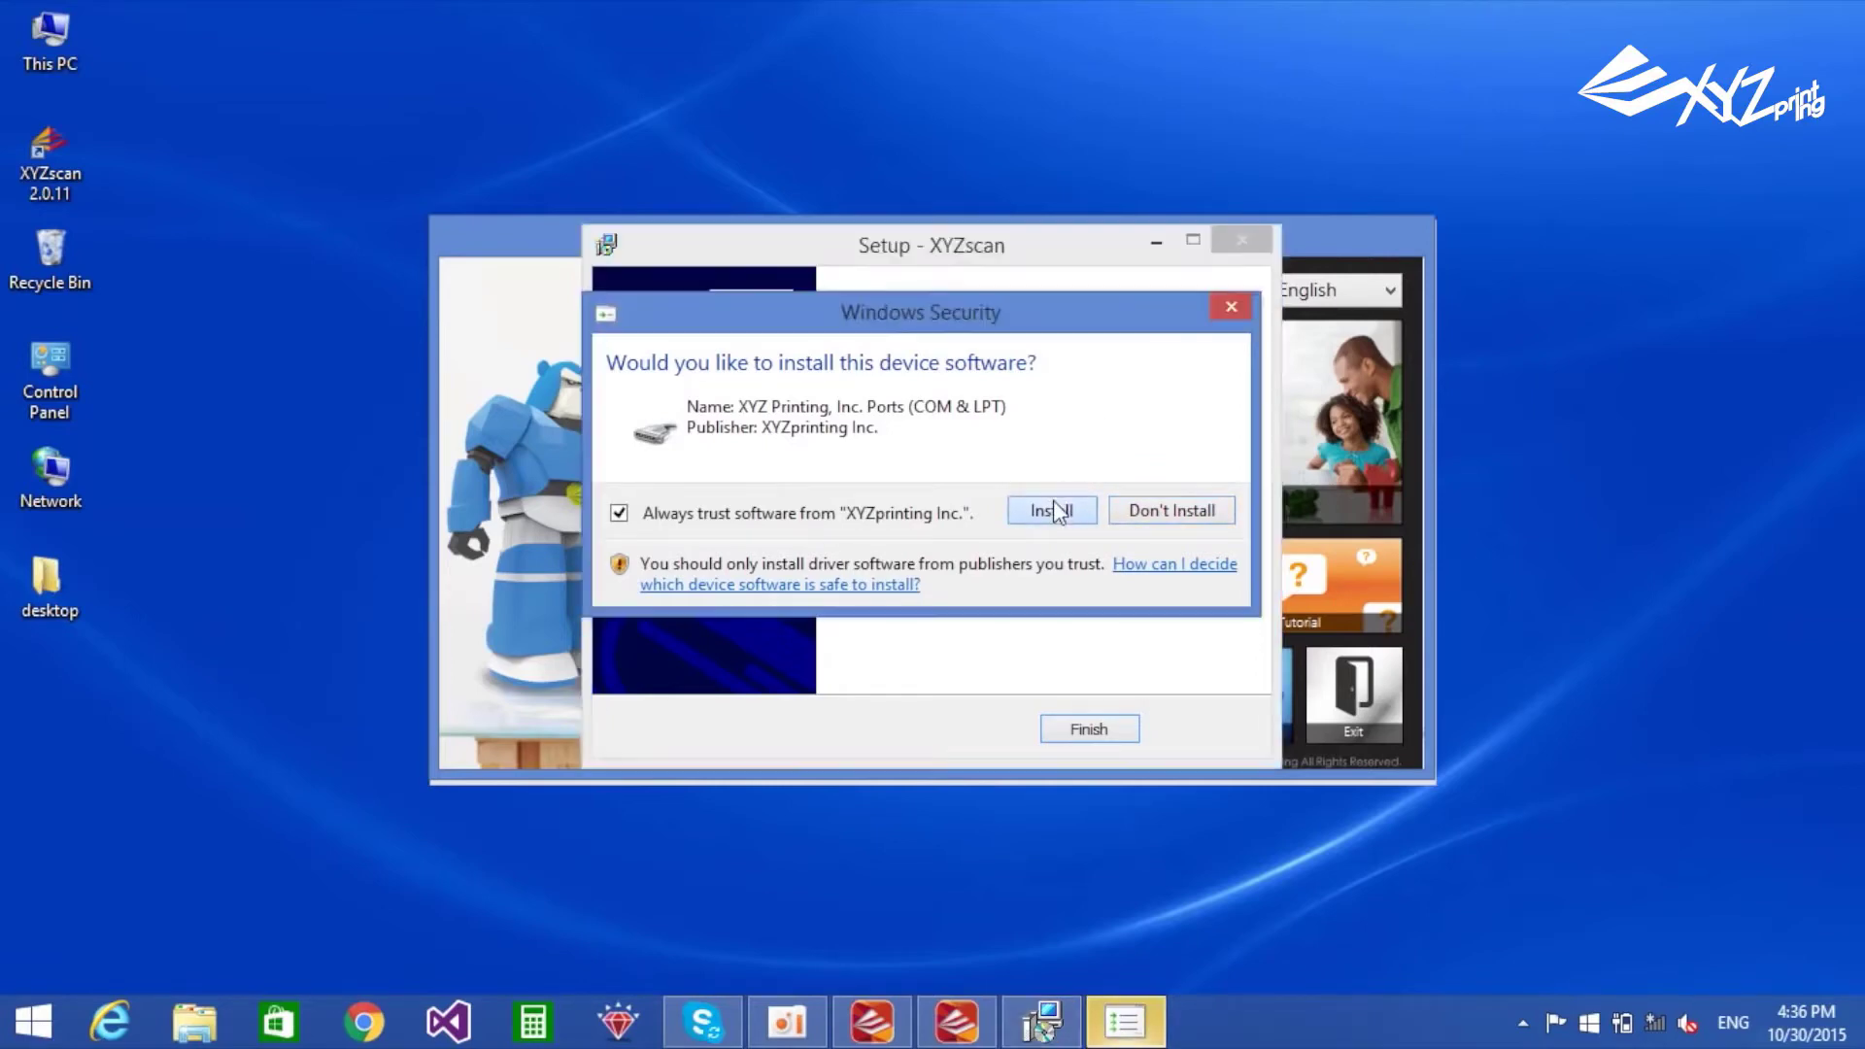
pyautogui.click(1049, 511)
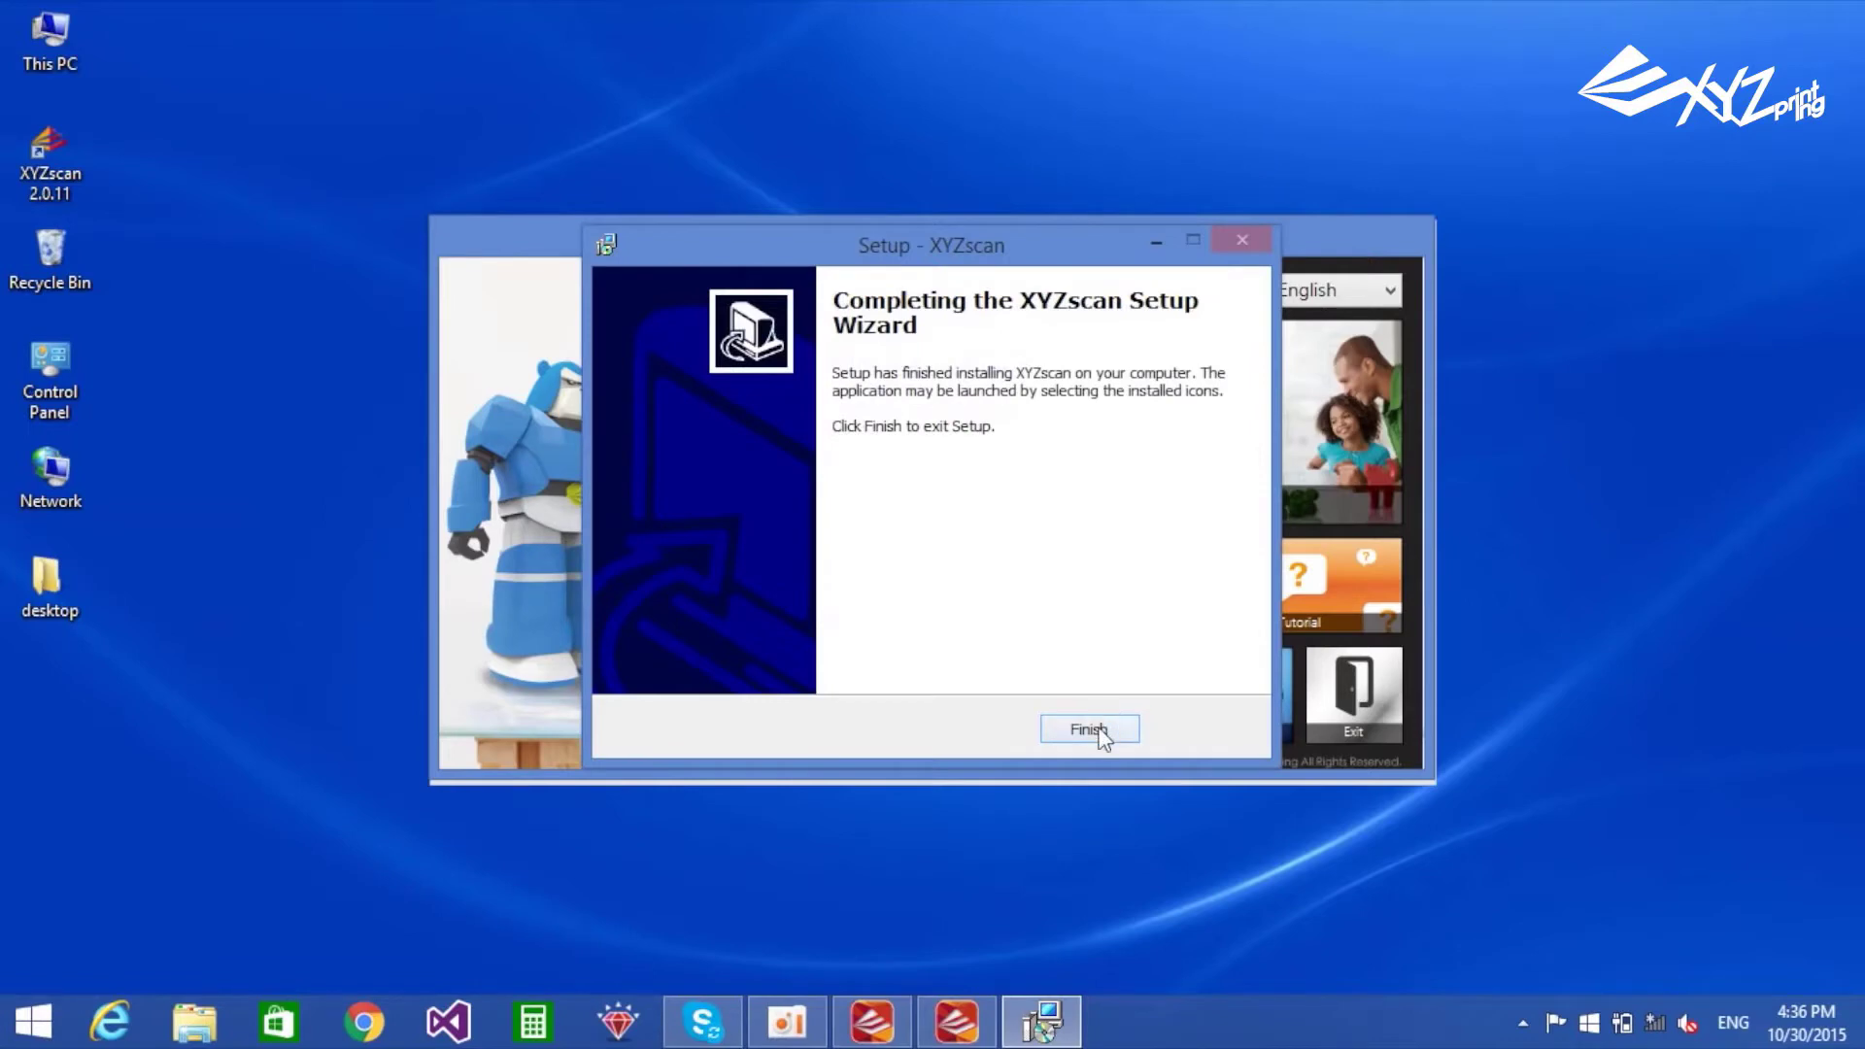
# - Finish setup, launch XYZscan 2.0.11 from the desktop and choose Handheld as the scan device
pyautogui.click(1088, 728)
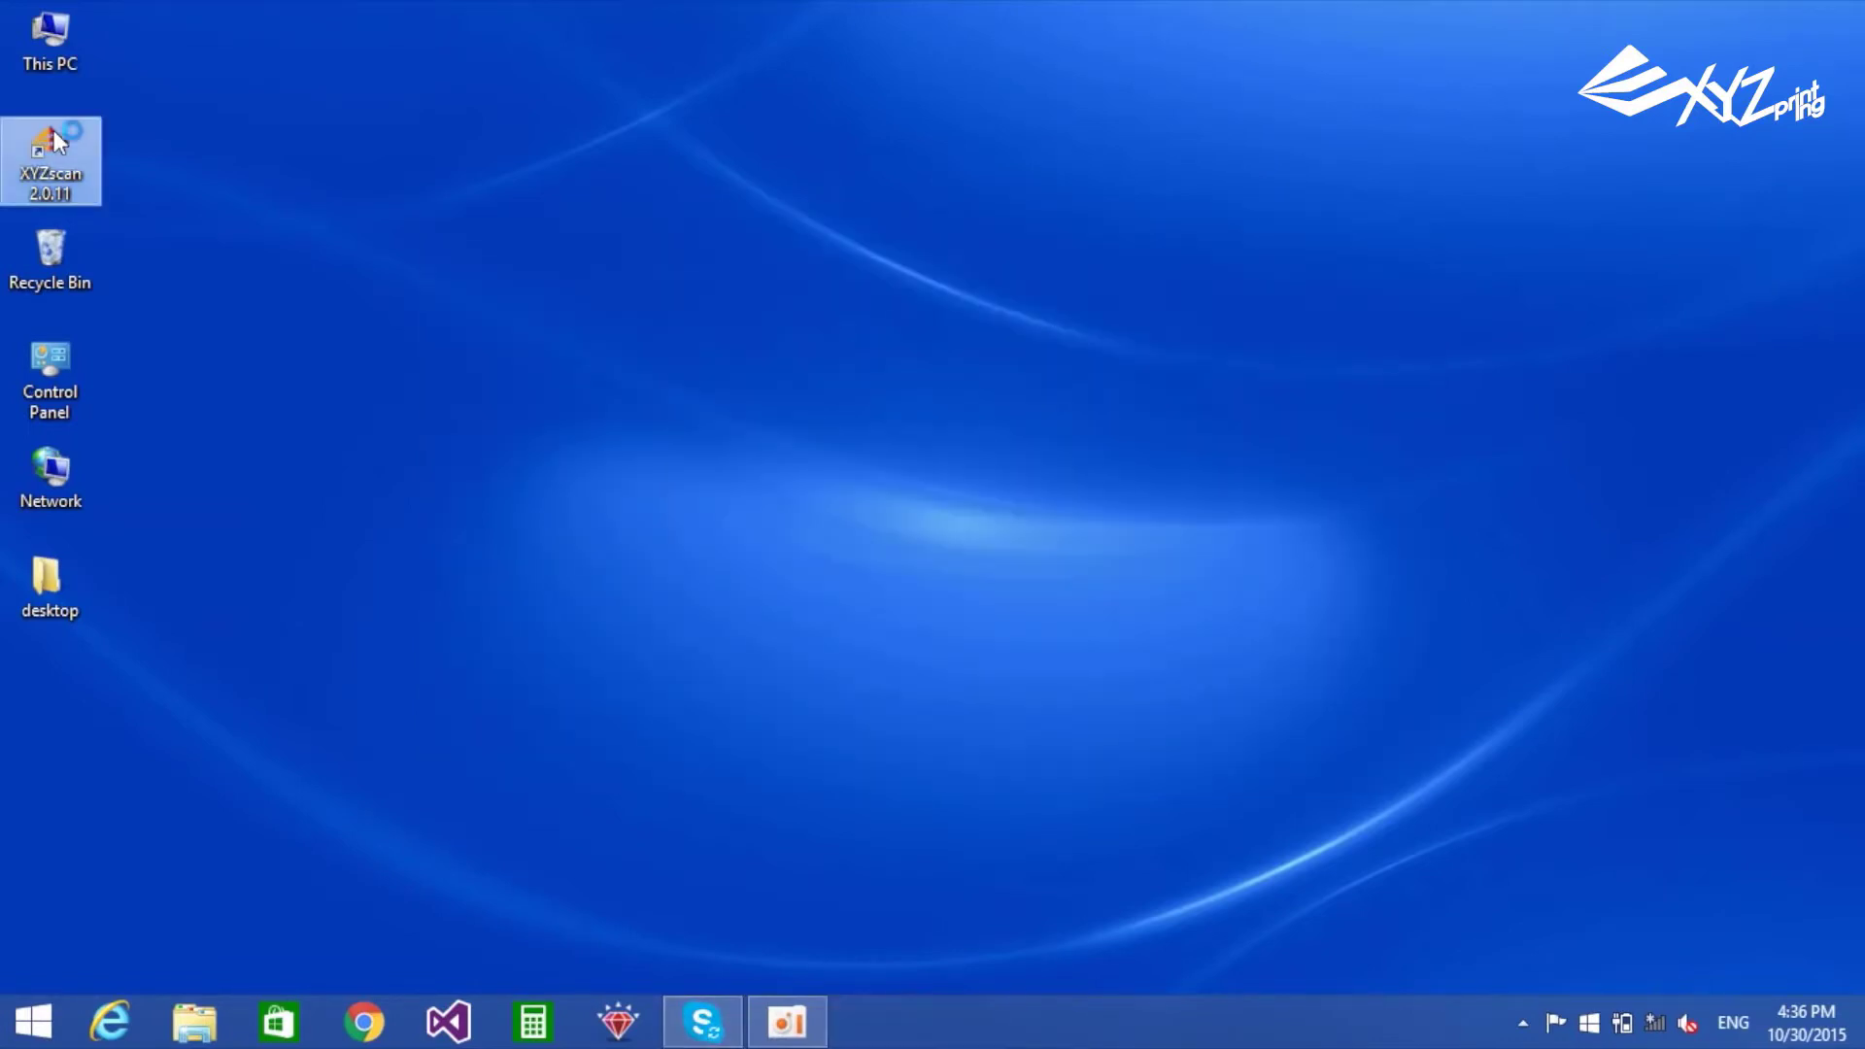
pyautogui.doubleClick(50, 162)
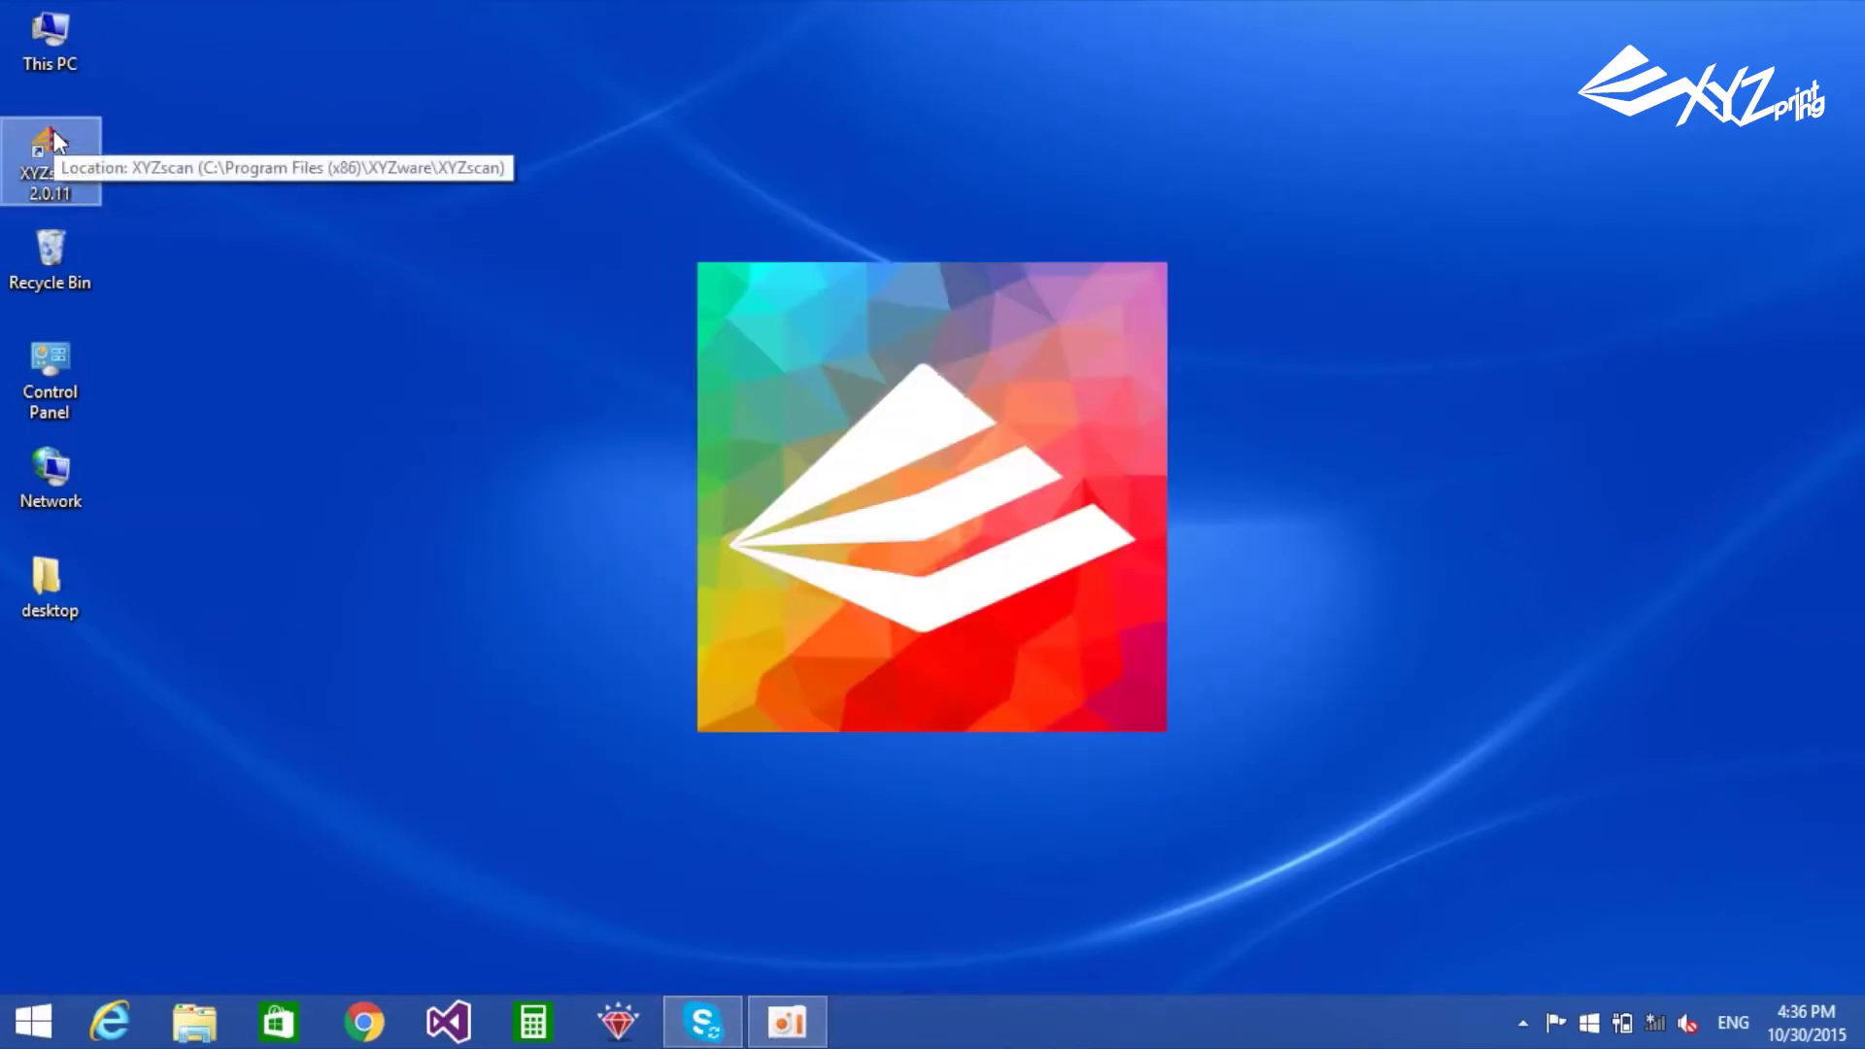
pyautogui.doubleClick(50, 149)
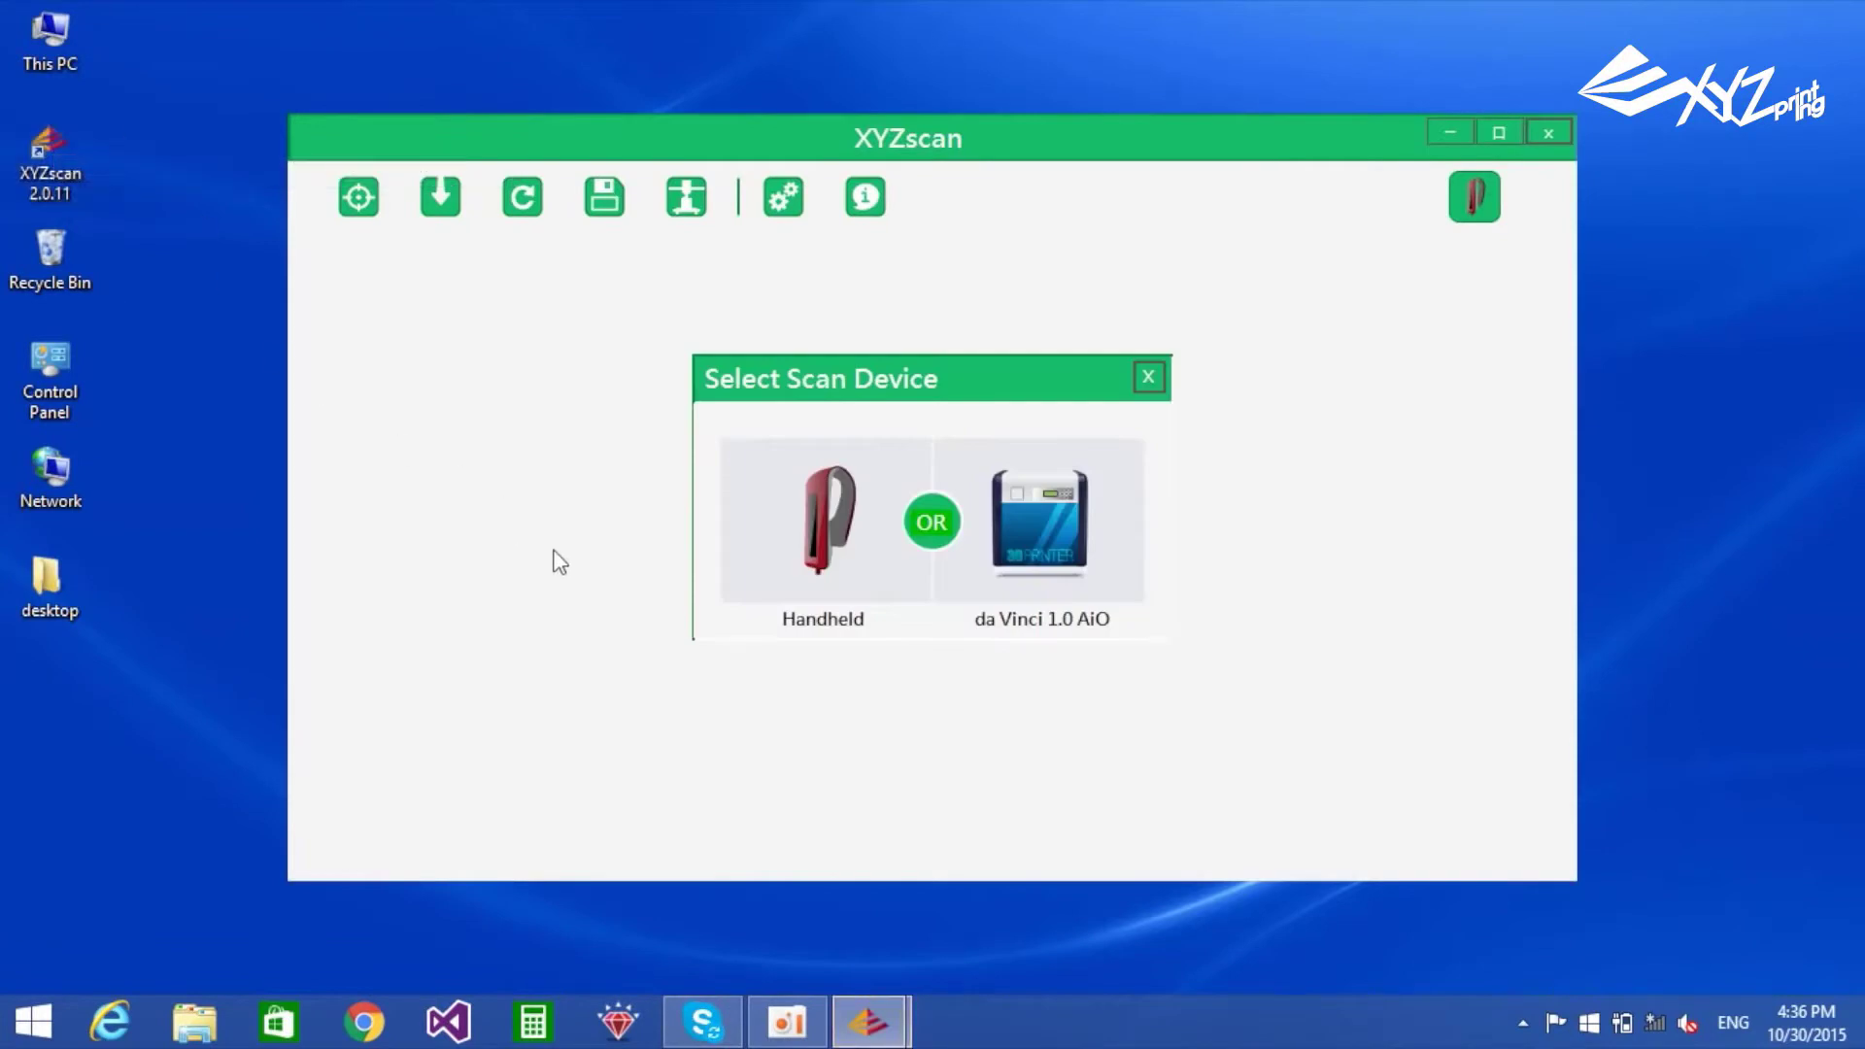
pyautogui.moveTo(821, 522)
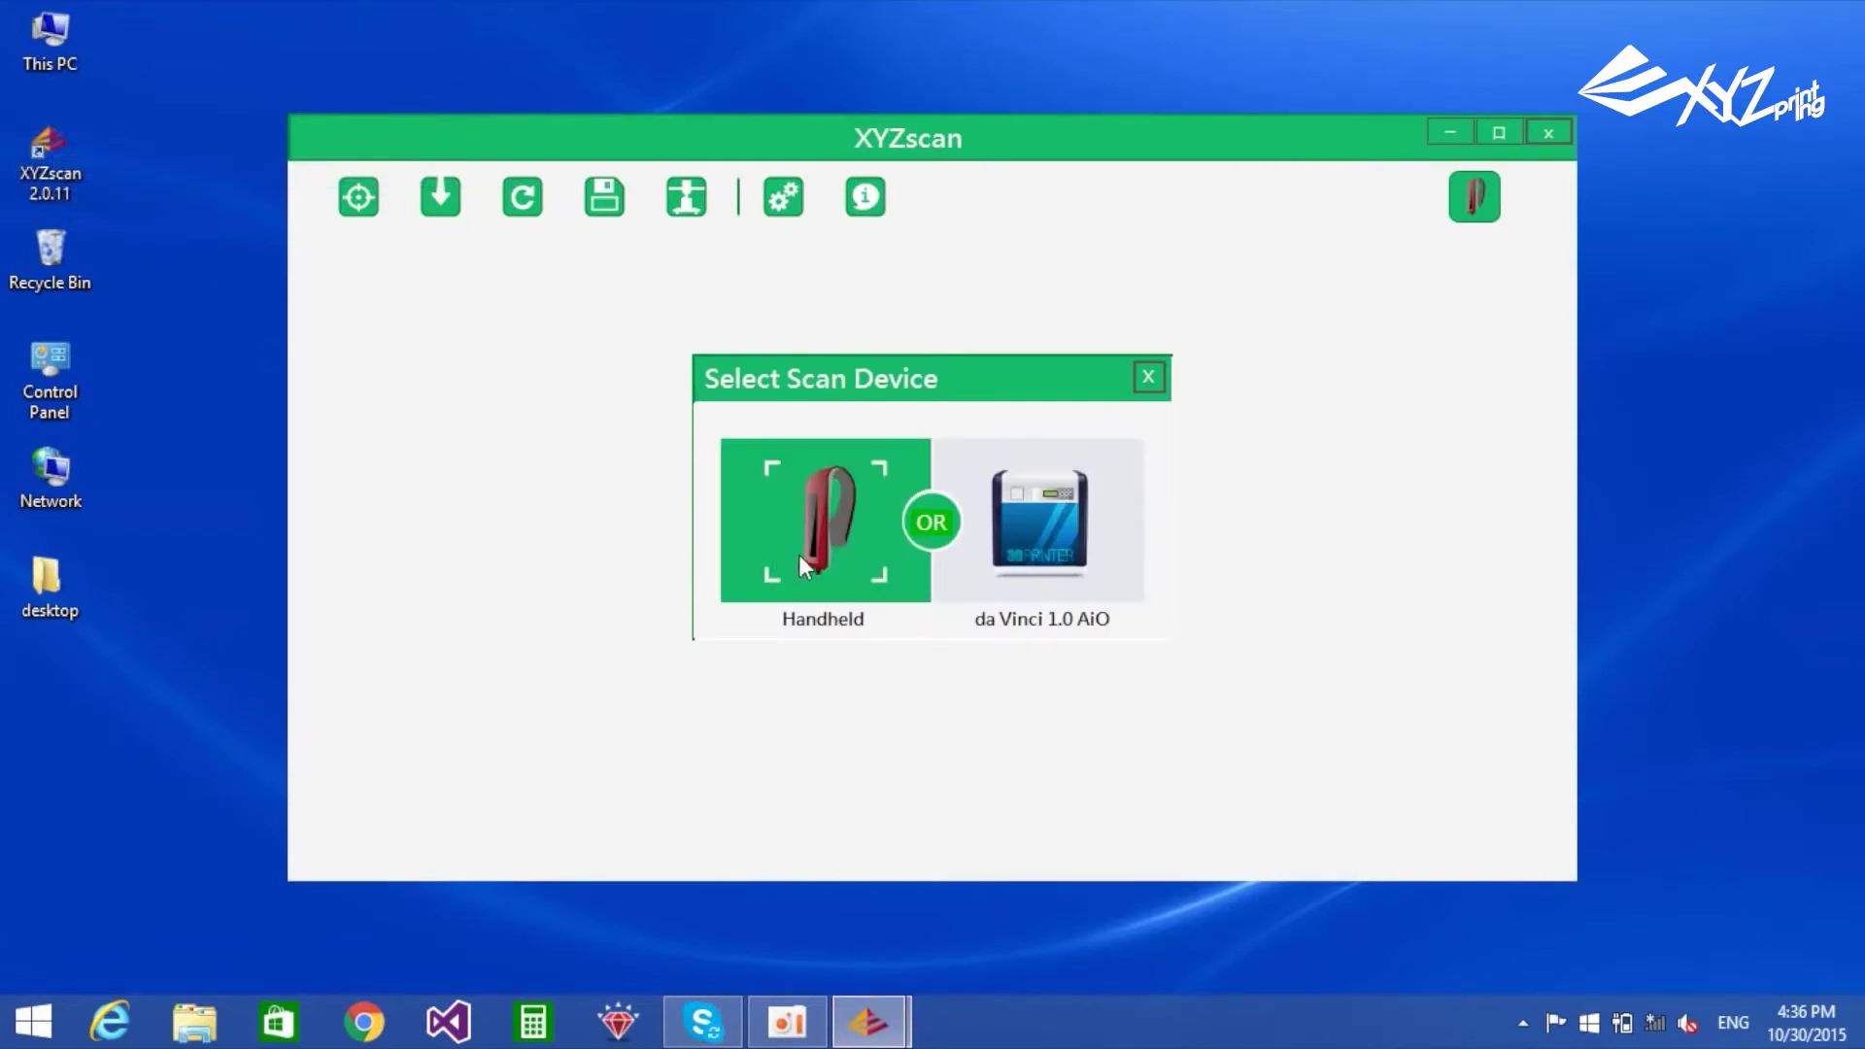
pyautogui.click(821, 520)
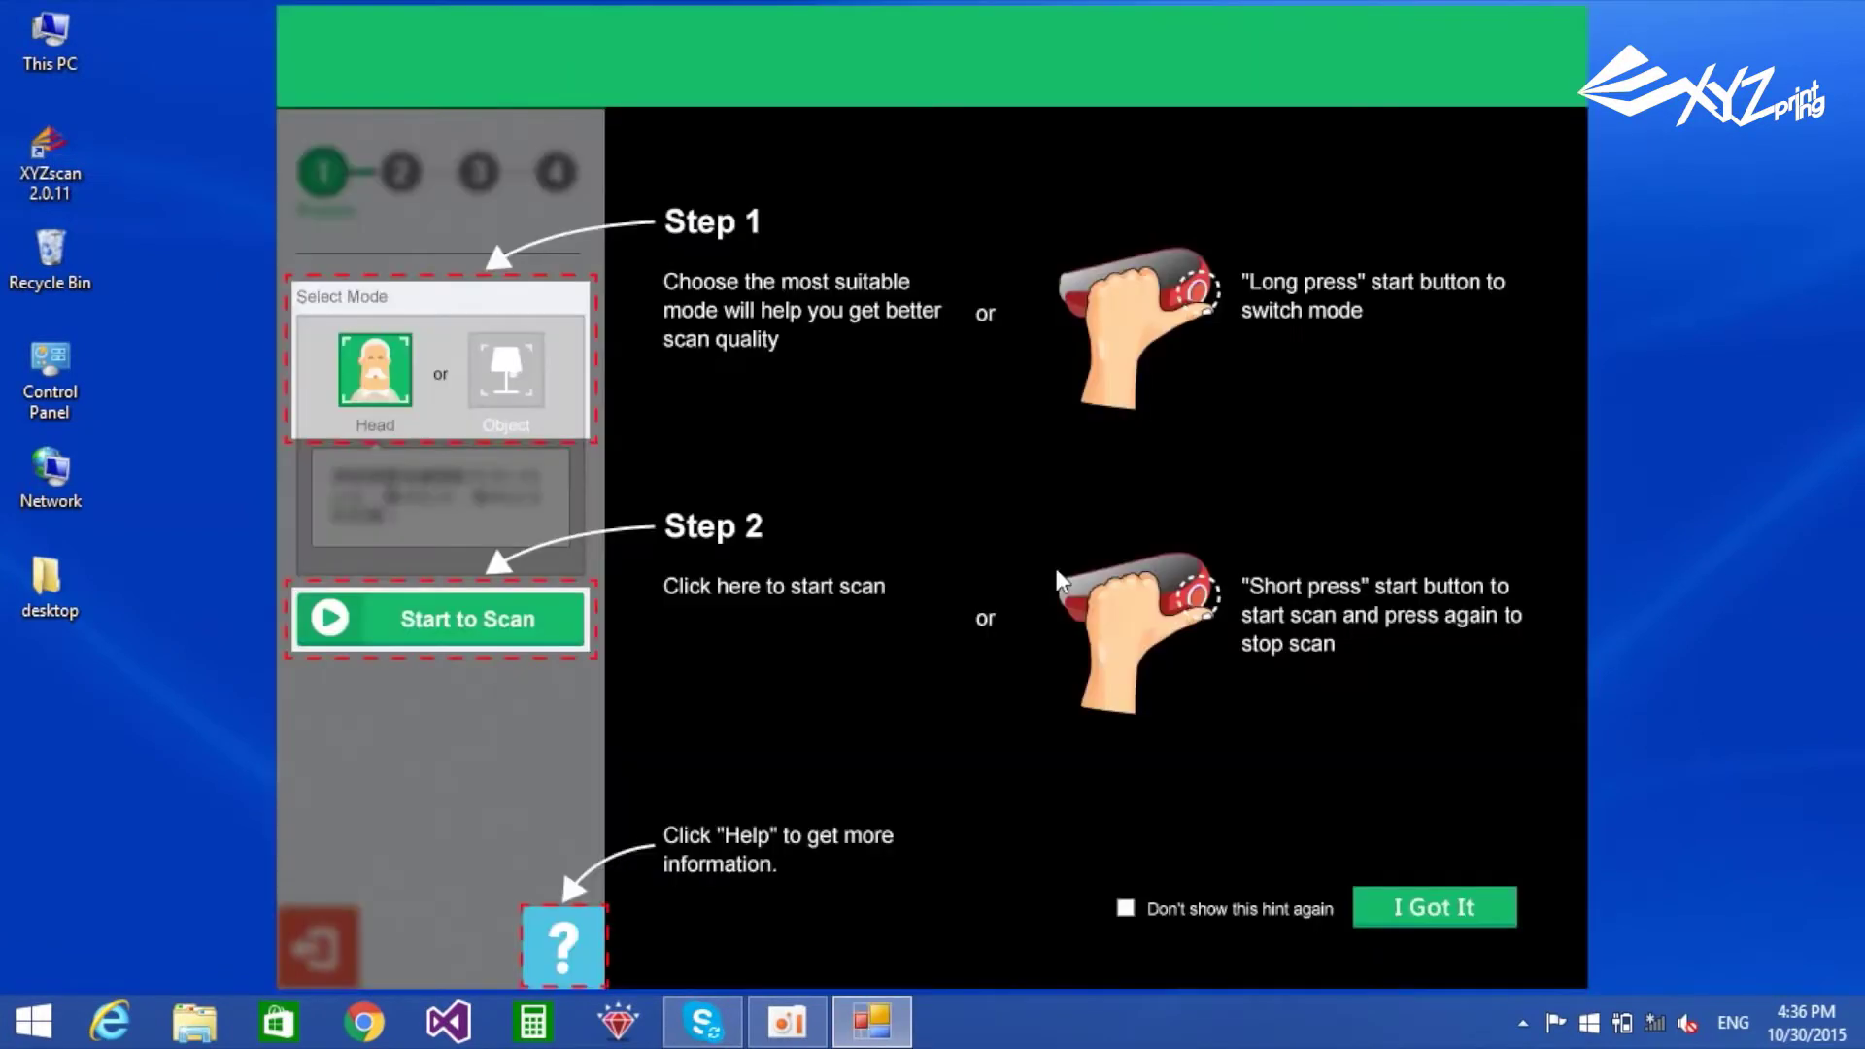